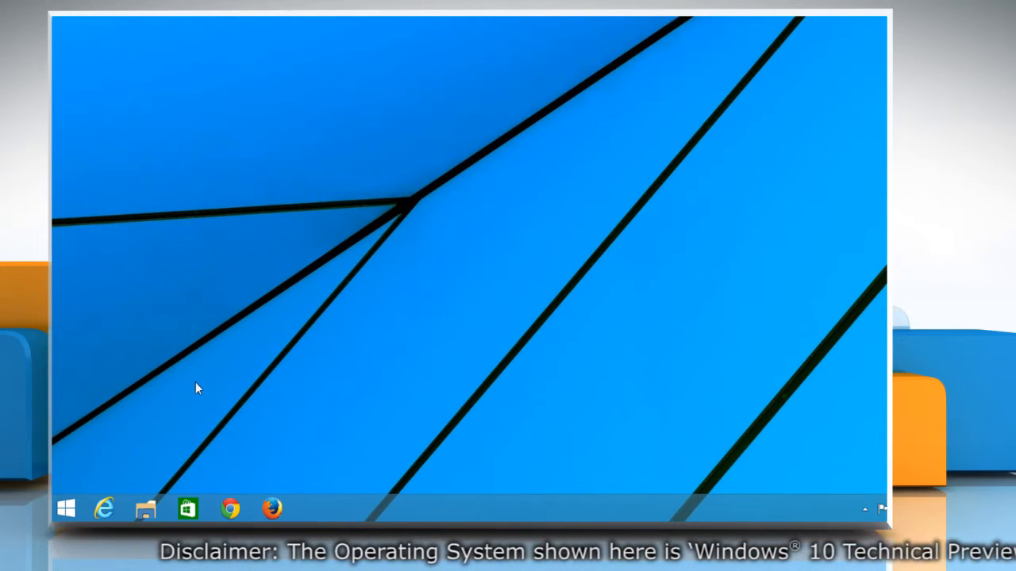
Step: Show the full alphabetical All Apps list from the Start button
click(67, 508)
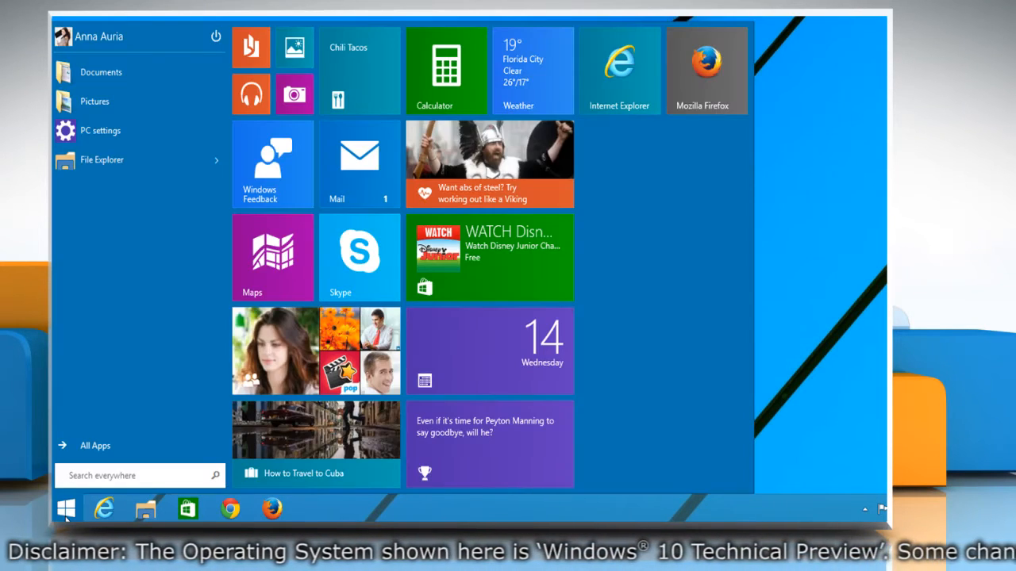
click(95, 444)
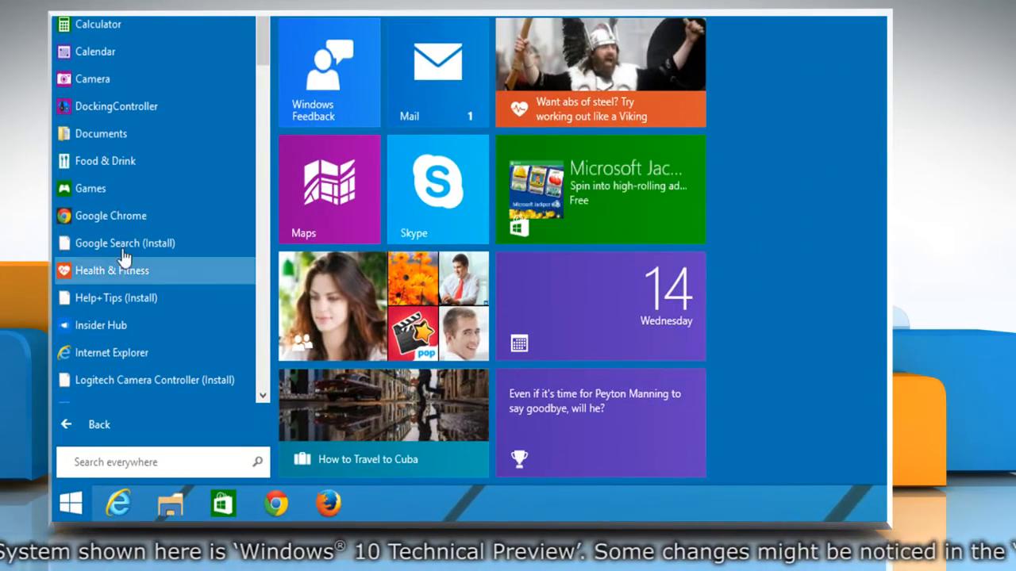
Step: Pin Games from the All Apps list so its tile sits beside Internet Explorer and Firefox
right_click(89, 187)
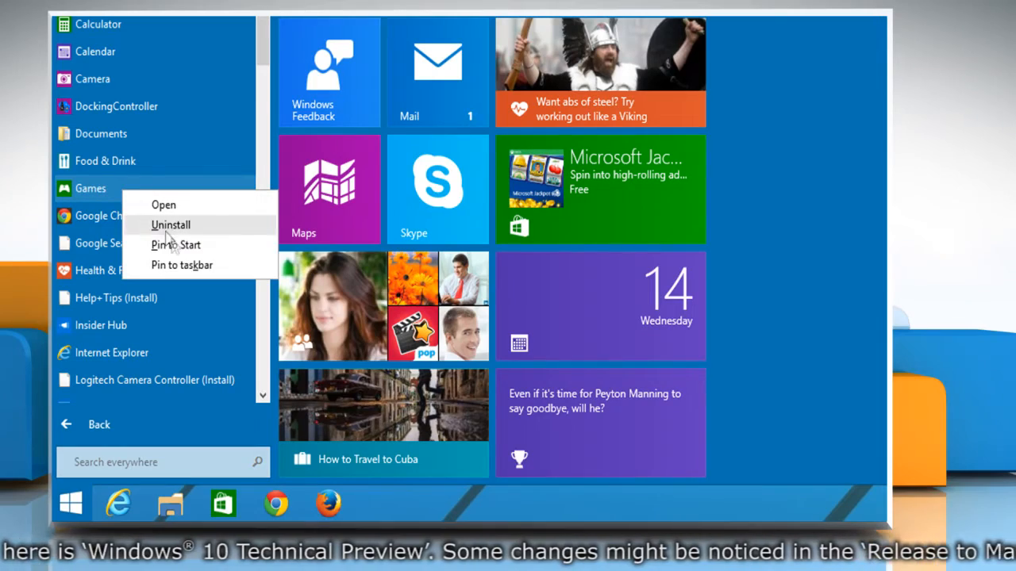
mouse_move(176, 244)
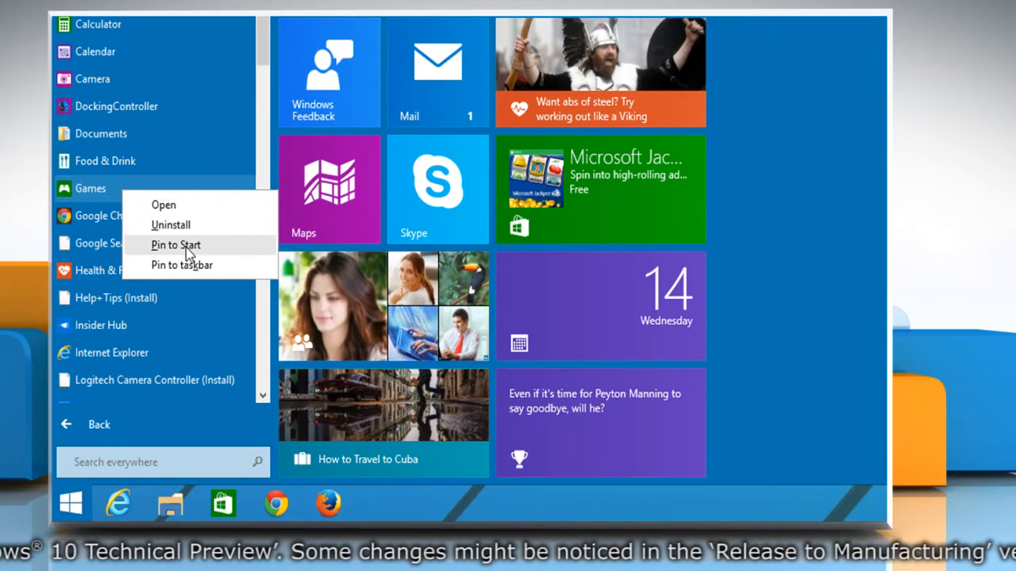
click(175, 244)
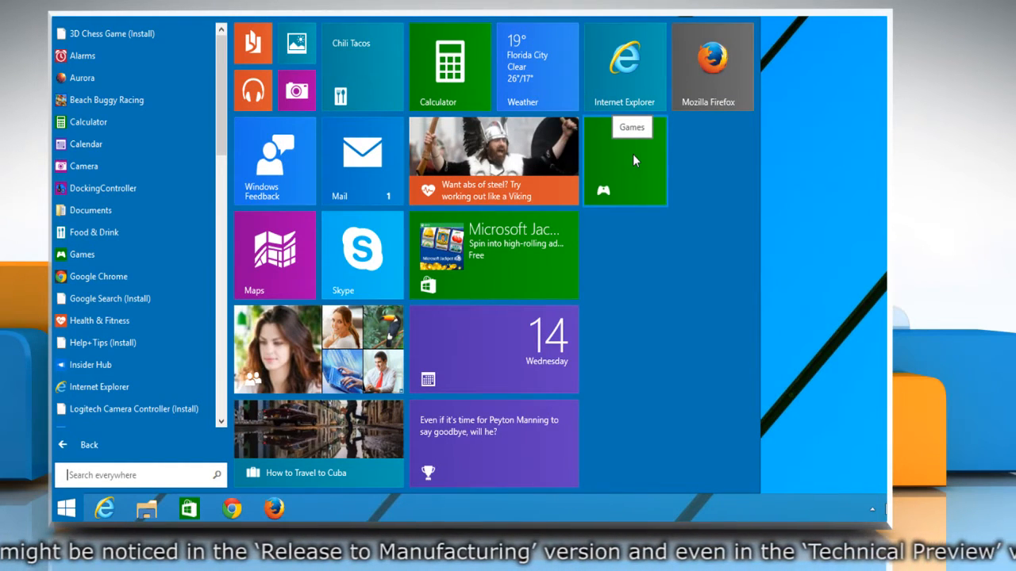
Step: Resize the new Games tile to Wide via its context menu
right_click(625, 159)
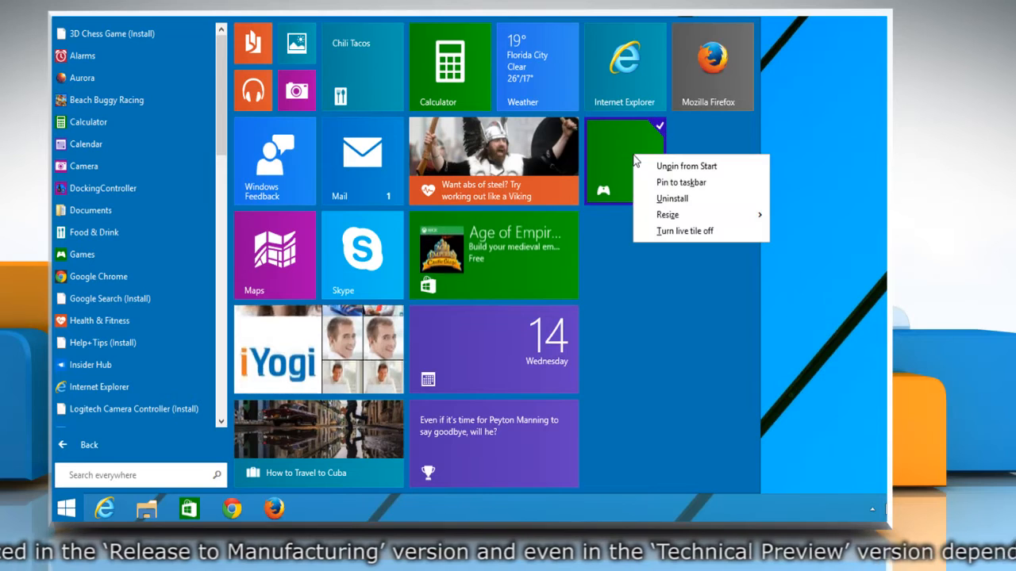
click(666, 214)
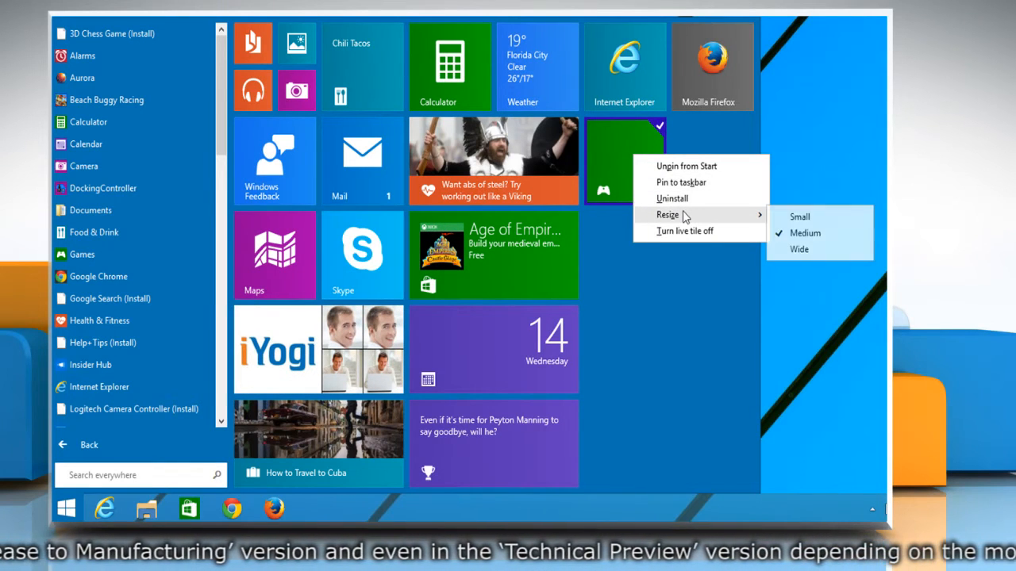
click(800, 249)
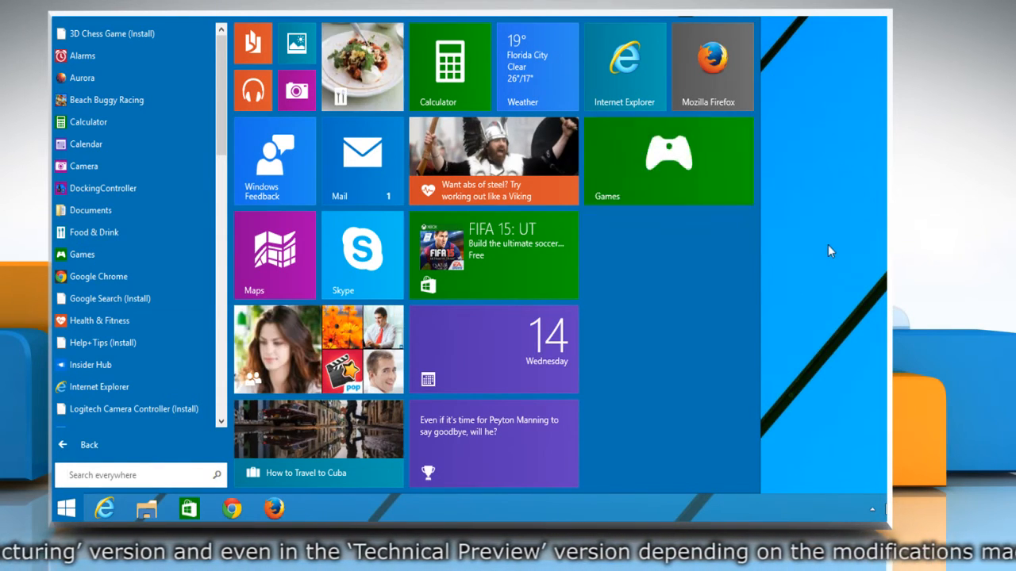
mouse_move(622, 159)
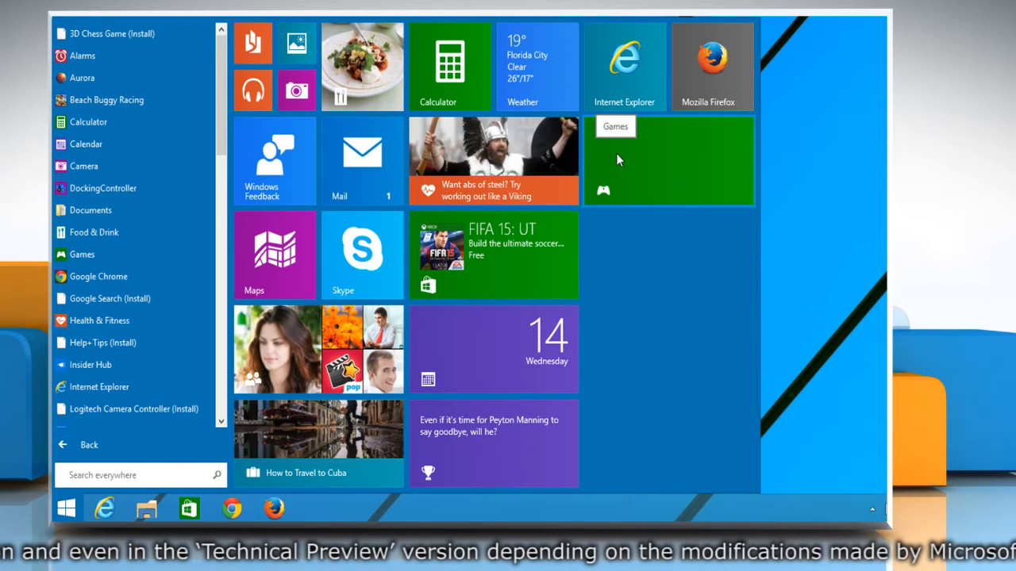